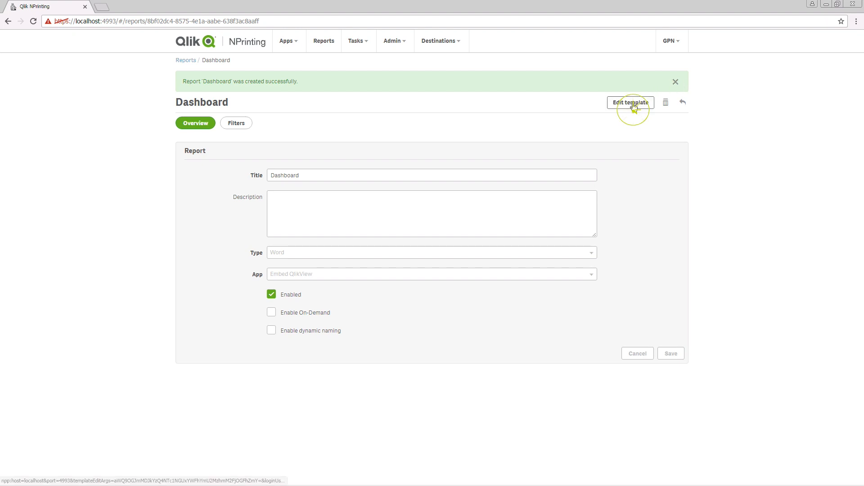
Step: Open the Dashboard report's template in a maximized Template Editor window
left_click(630, 103)
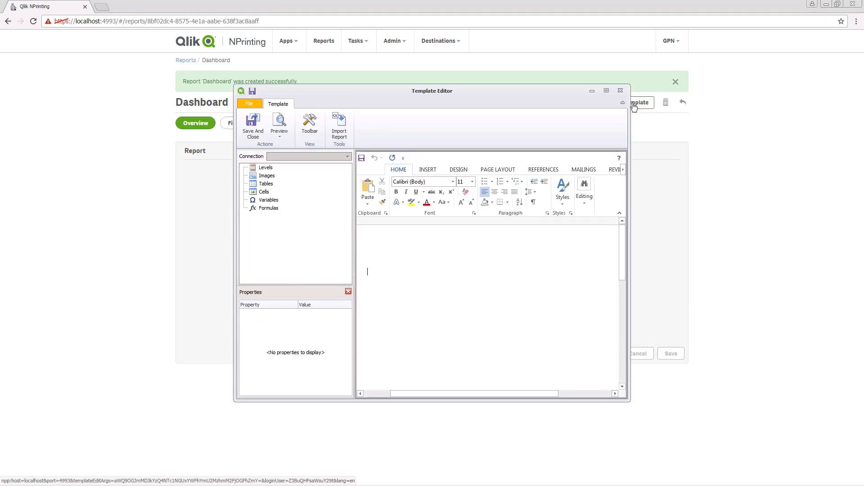
left_click(606, 91)
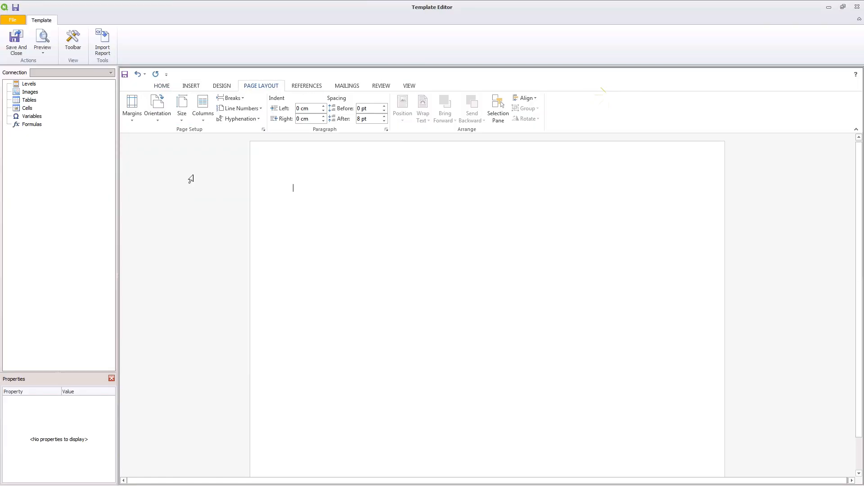
Step: Add the SH01 - Dashboard sheet from the Dashboard connection to the Images list
left_click(30, 92)
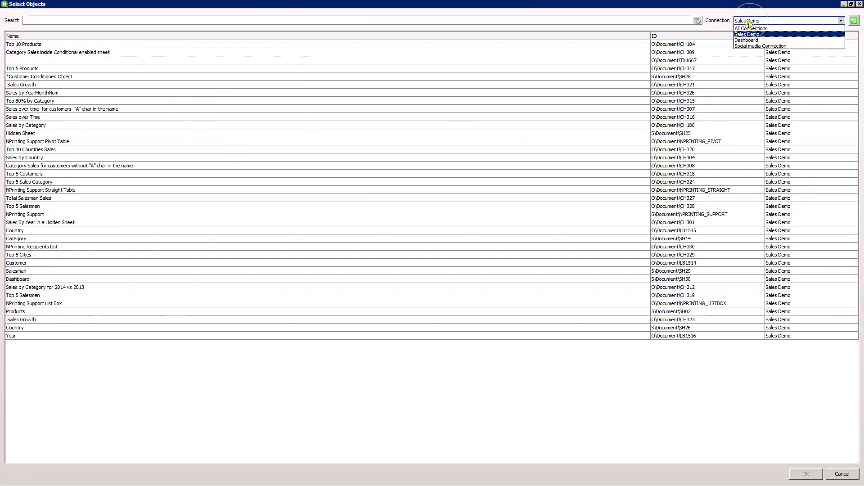
left_click(746, 40)
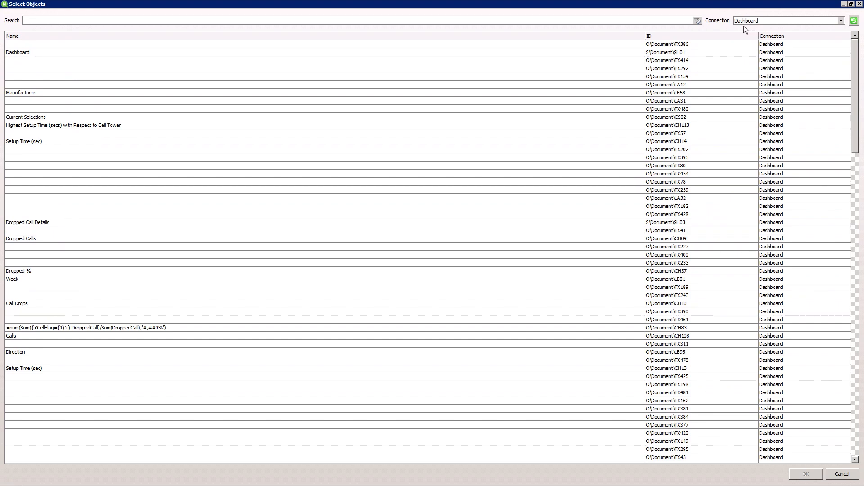
left_click(16, 52)
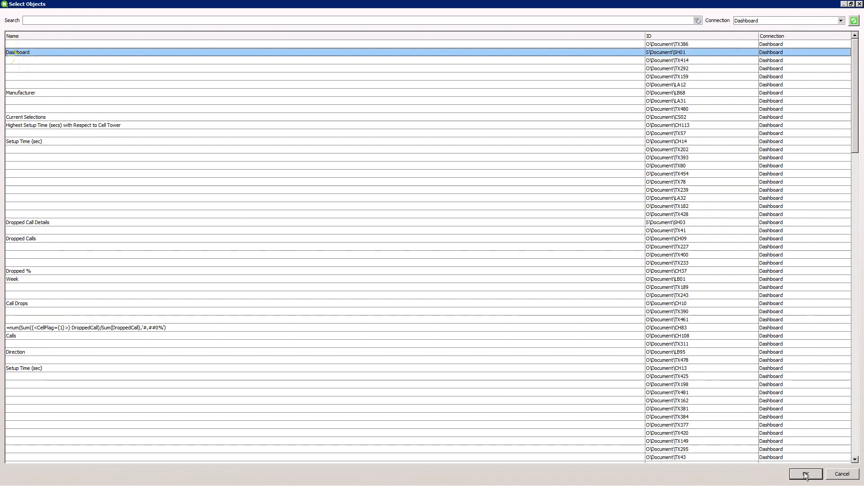
left_click(805, 474)
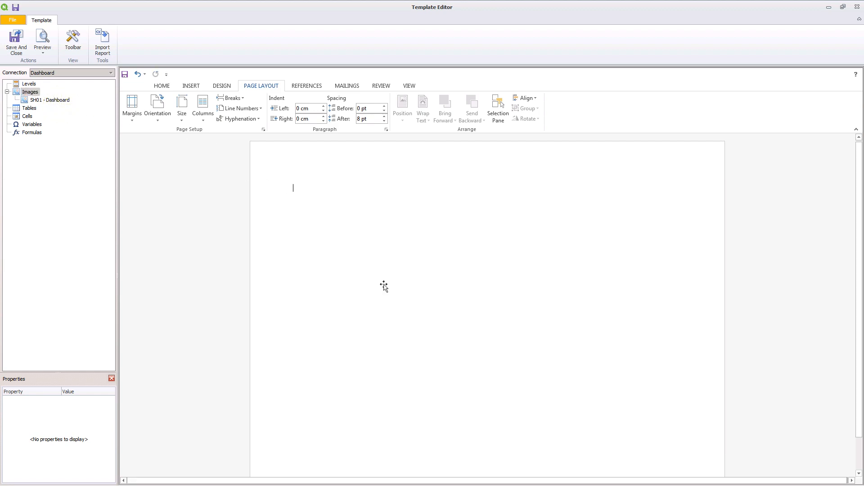
Step: Place the SH01 - Dashboard image on the page and check its preview in Word
left_click(49, 100)
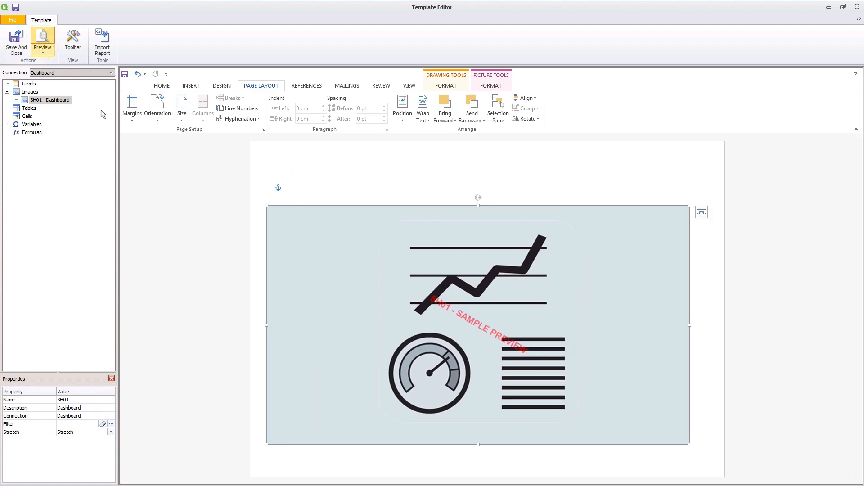
left_click(43, 41)
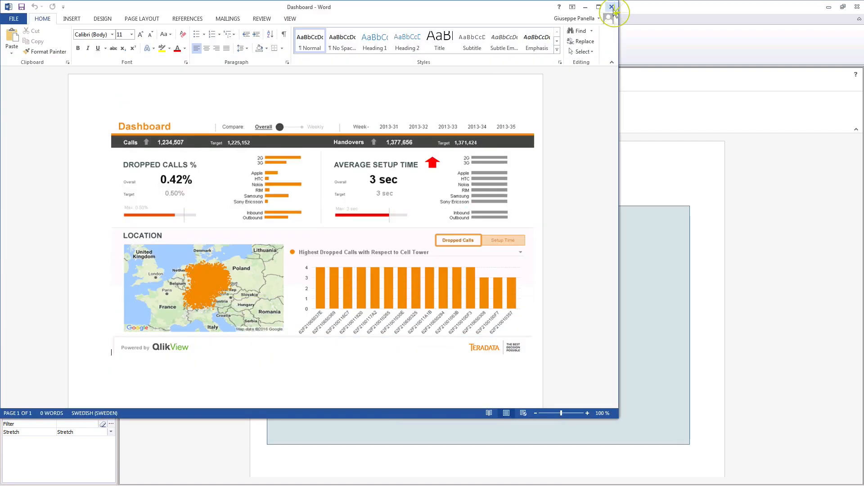
left_click(611, 7)
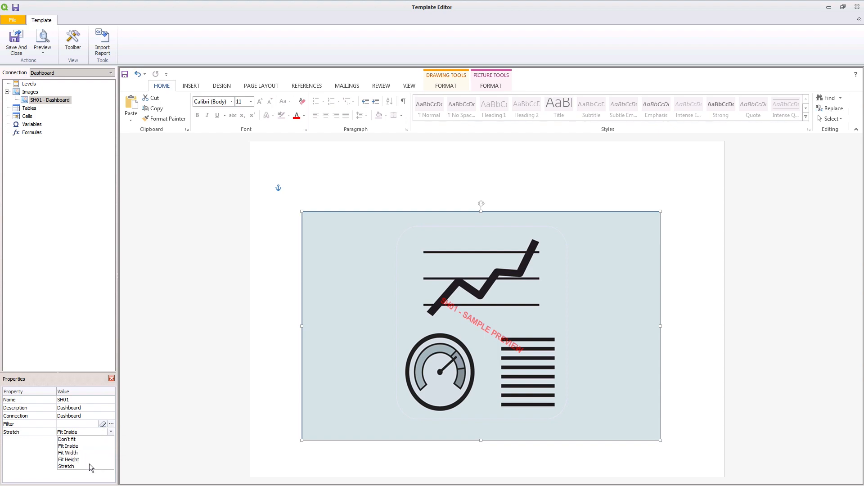
Step: Set the Dashboard image's Stretch property to Stretch and check the Word preview
left_click(66, 466)
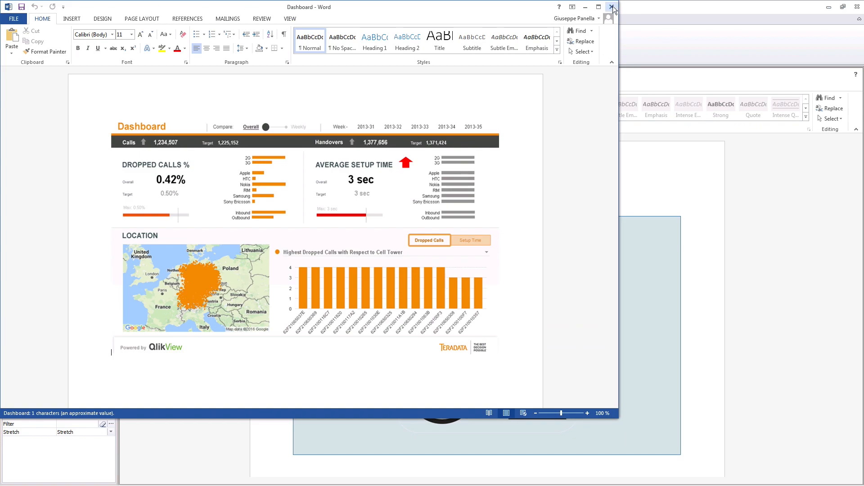
left_click(612, 6)
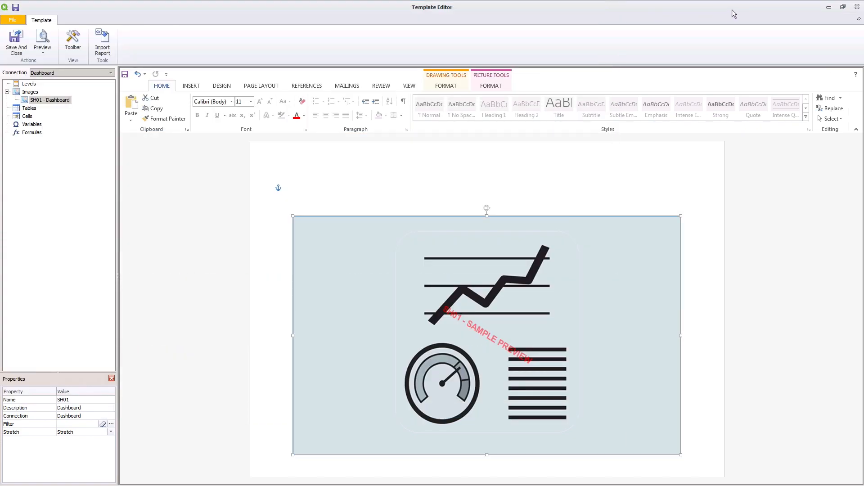